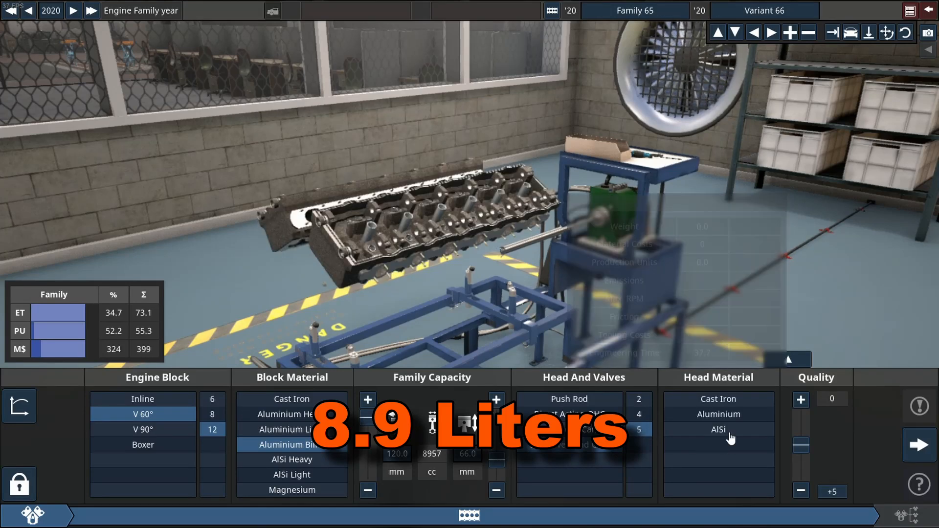
Step: Give the 9.4 L V12 an AlSi cylinder head and forged conrods
left_click(917, 445)
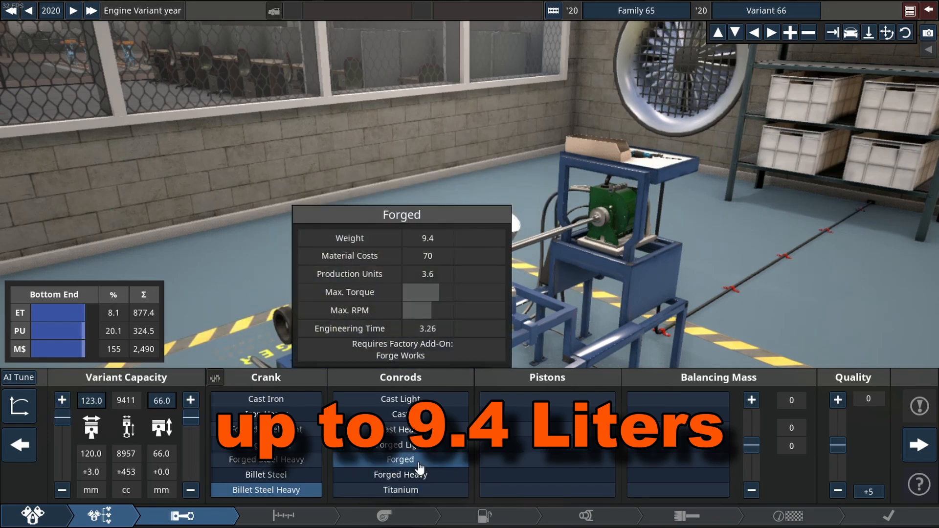
left_click(401, 475)
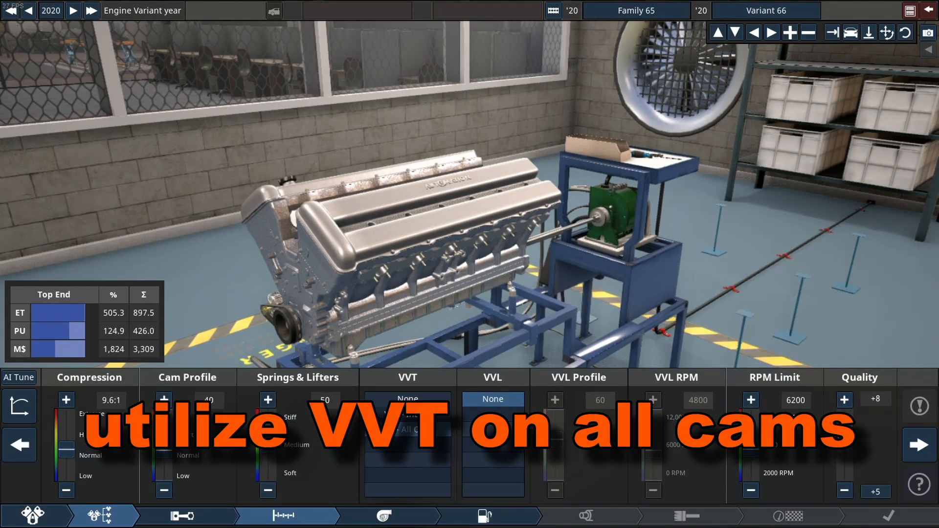
Step: Fit a turbocharger and per-cylinder direct injection running on nitromethane
left_click(383, 516)
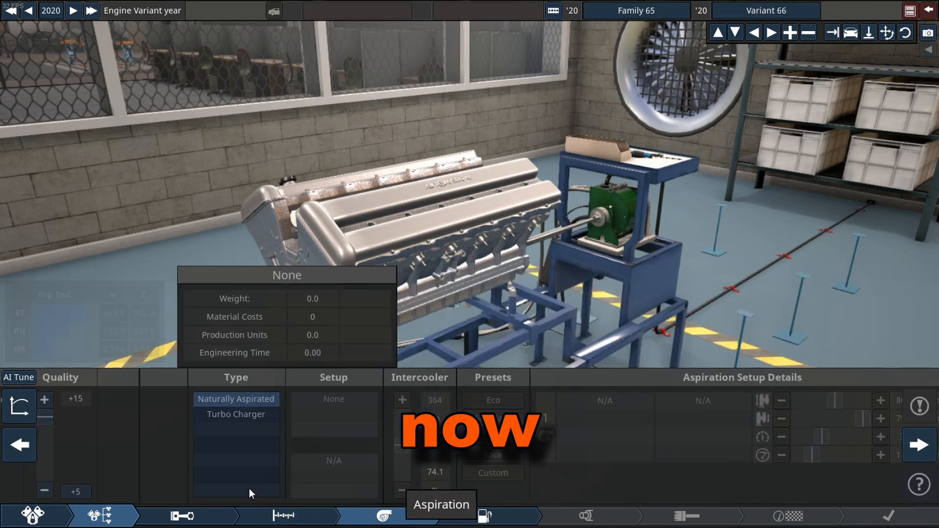
left_click(235, 414)
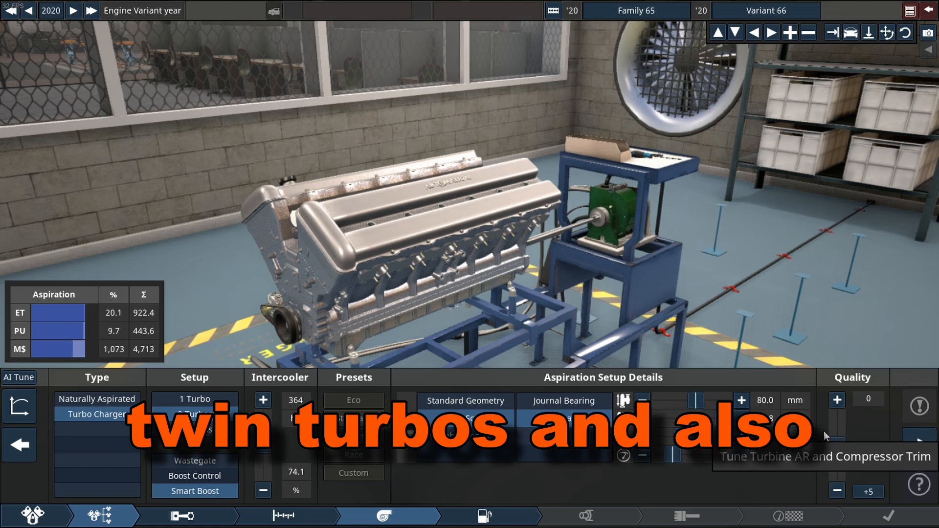
left_click(488, 516)
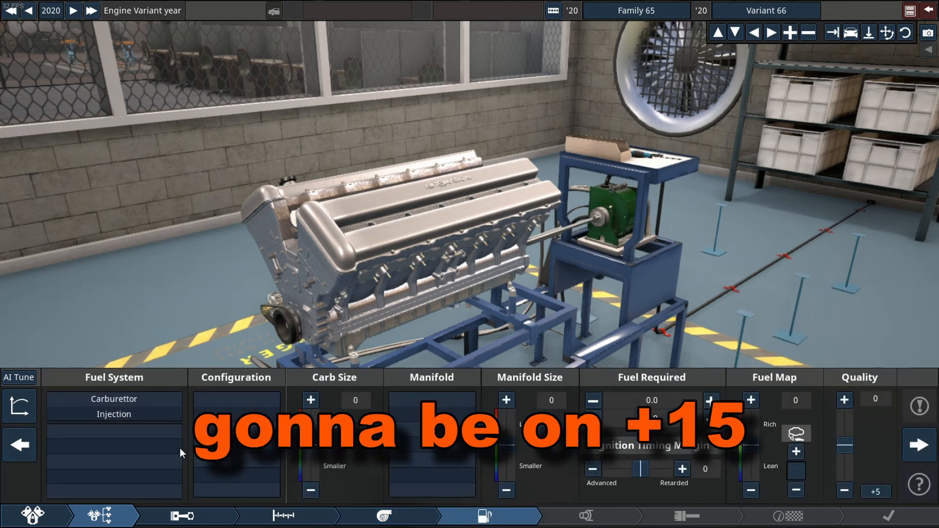
left_click(114, 413)
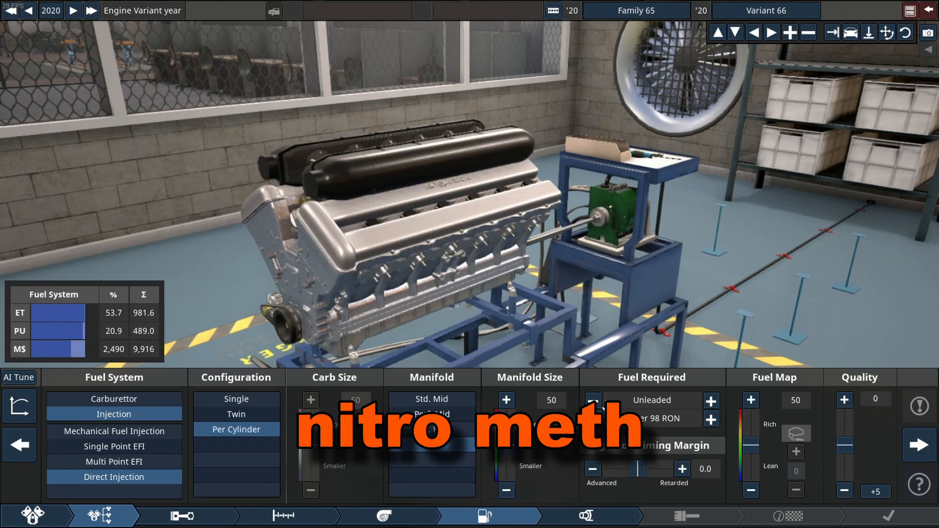
left_click(713, 400)
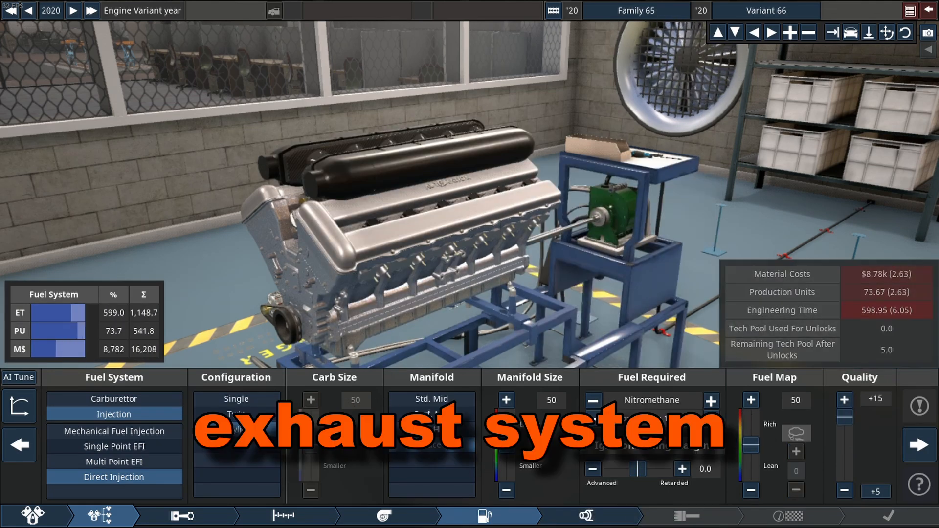
left_click(584, 515)
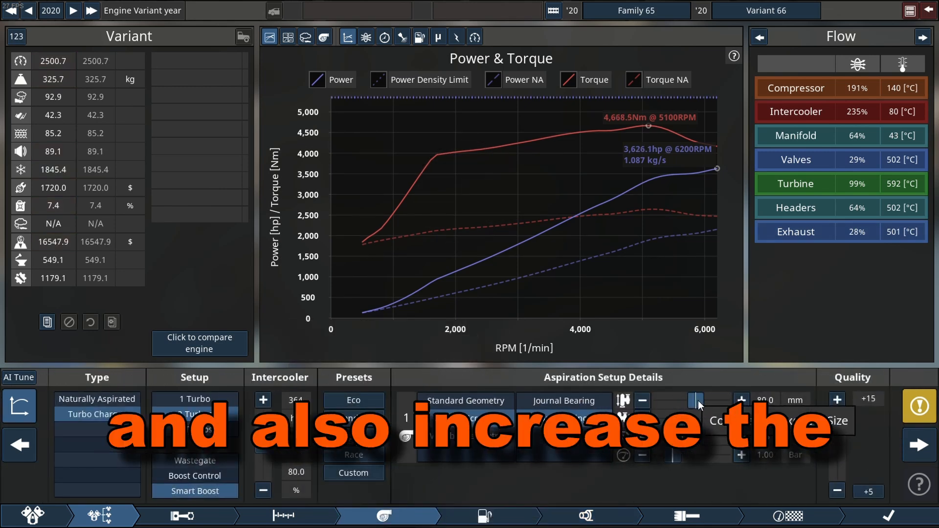
Step: Enlarge the turbo compressor and raise the intercooler size to 3960
left_click(740, 399)
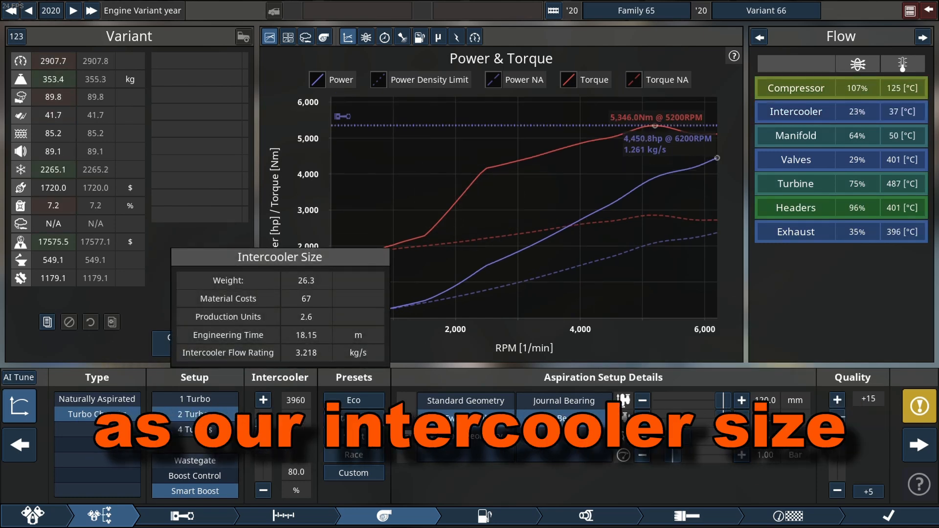
left_click(263, 400)
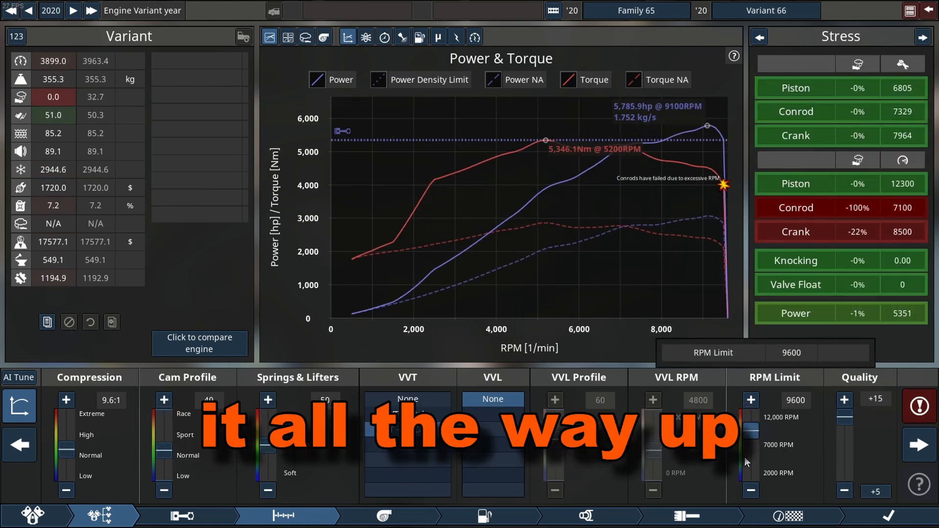
Step: Raise the engine's rev limit to 9,600 RPM on the Top End tab
left_click(750, 490)
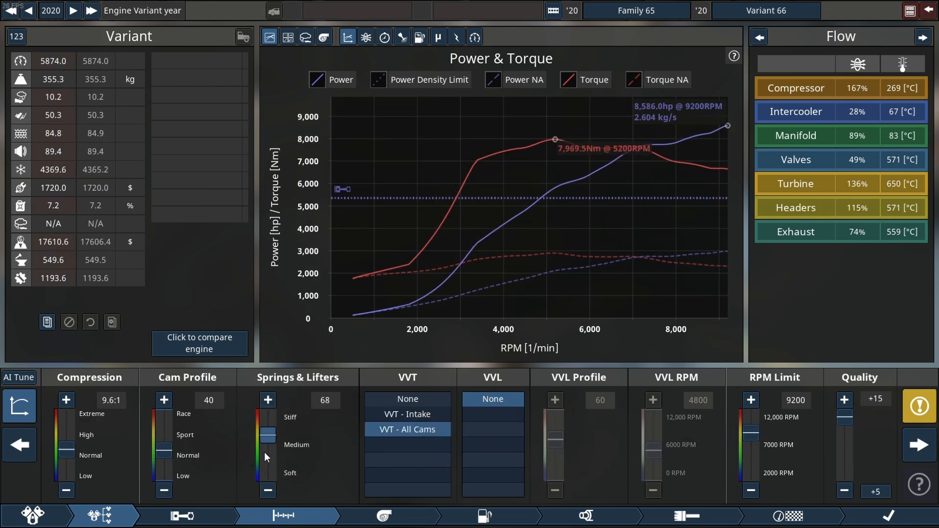
Step: Raise the Springs & Lifters setting to 78
left_click(267, 400)
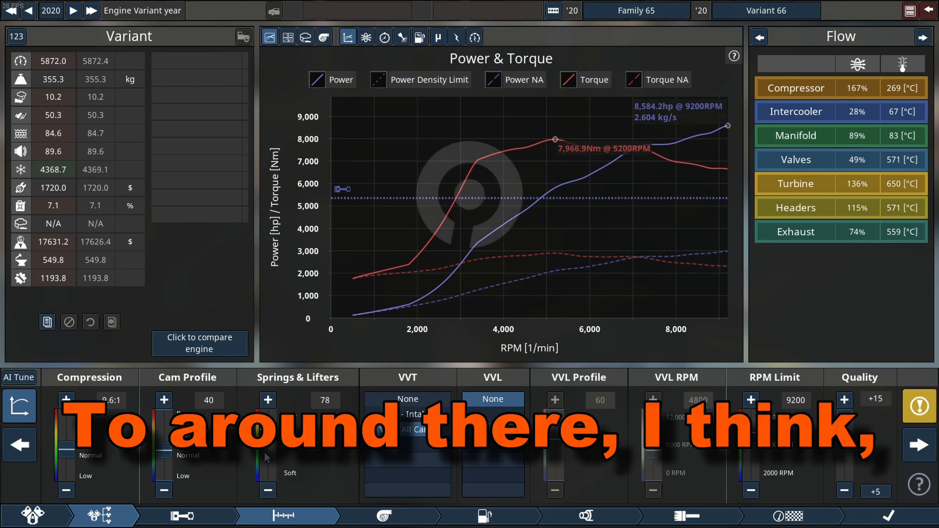
left_click(380, 516)
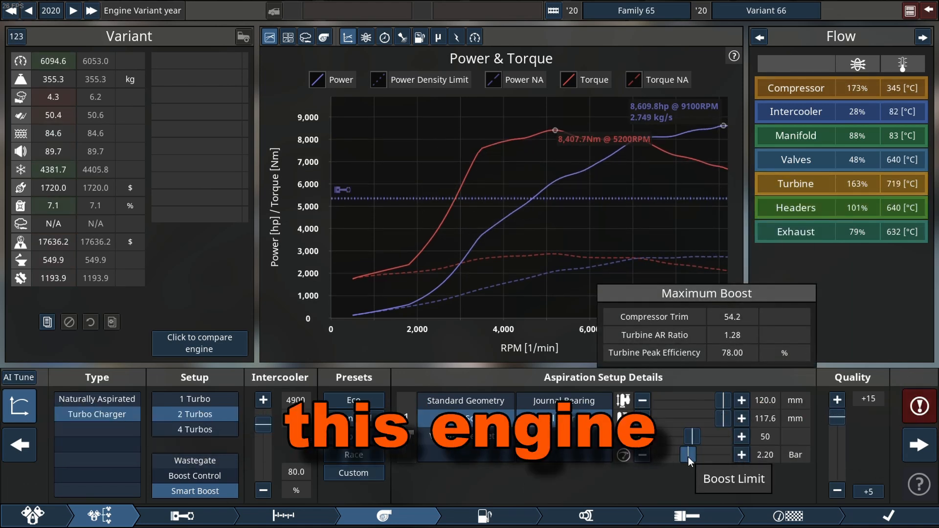
Step: Set the boost limit to 2.20 bar and a 117.6 mm turbine, then tweak the turbo tune
left_click(741, 454)
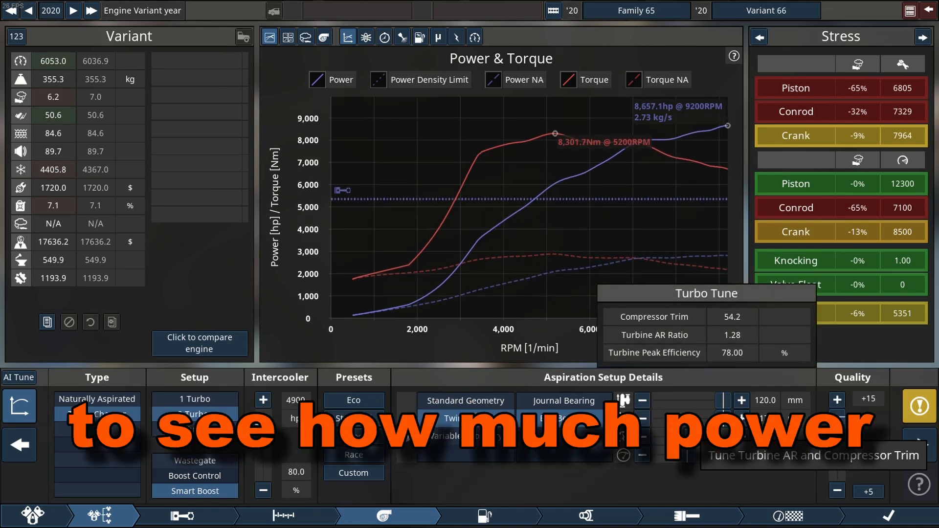
left_click(284, 515)
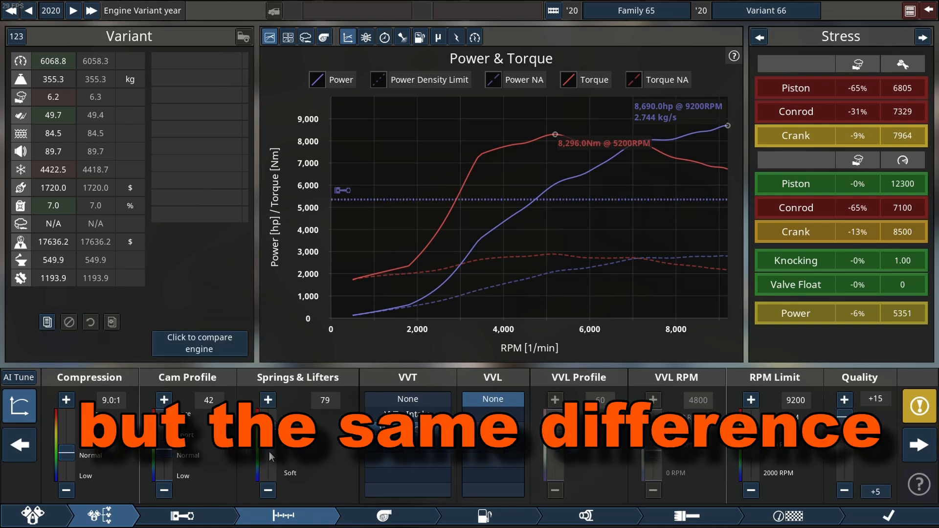
Step: Set ignition timing margin to -5.0, manifold size to 75 and fuel map to 28
left_click(487, 515)
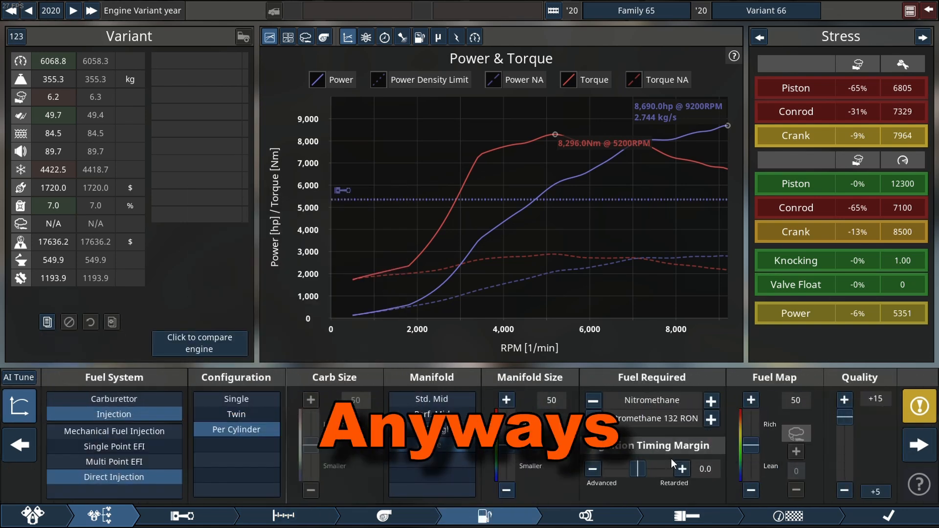
left_click(592, 469)
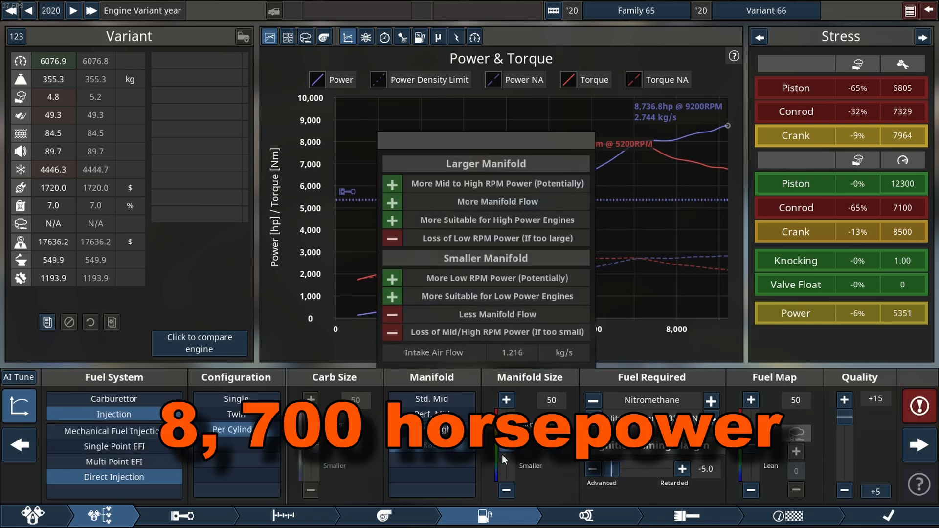
left_click(505, 399)
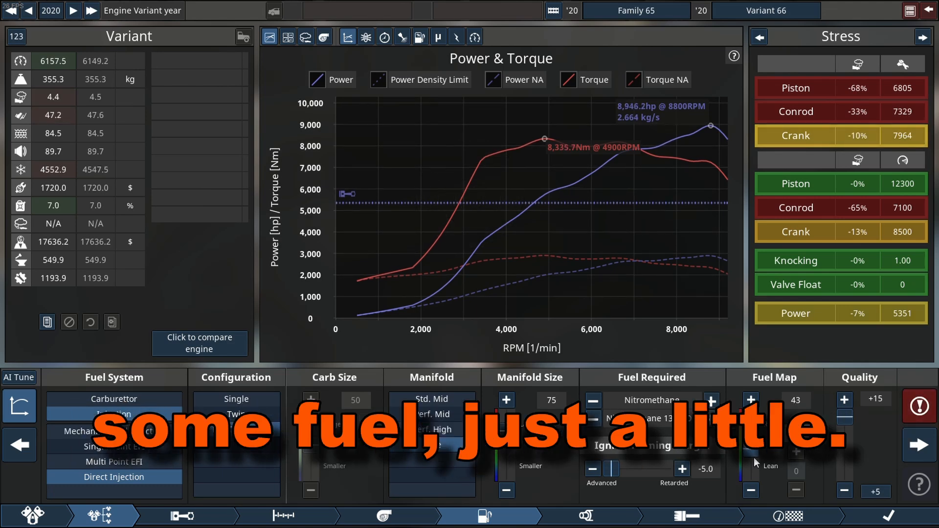
left_click(751, 490)
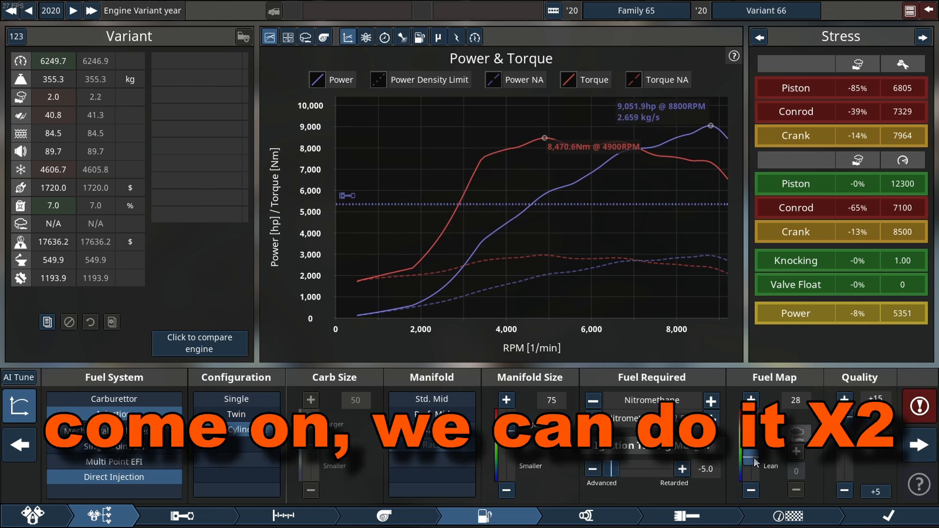
left_click(751, 491)
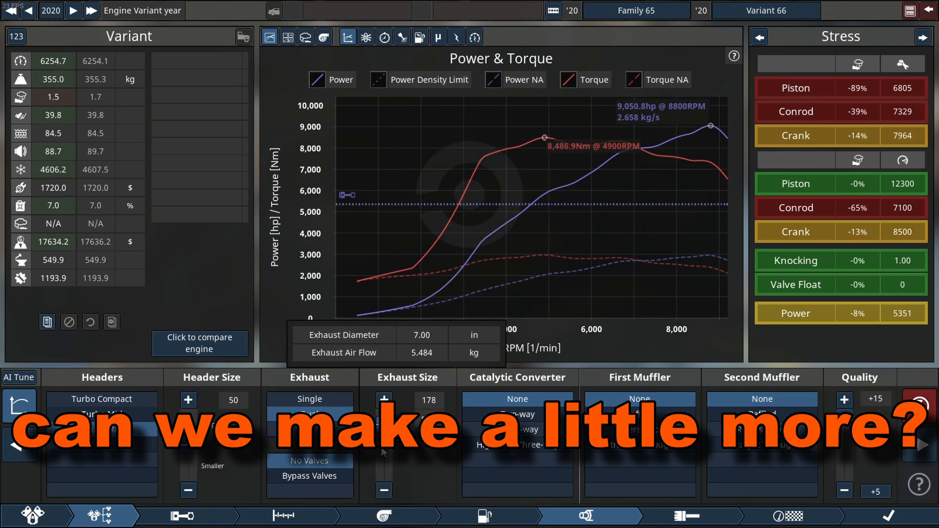
Step: Fit tubular race headers with header size 53 and exhaust size 184
left_click(310, 414)
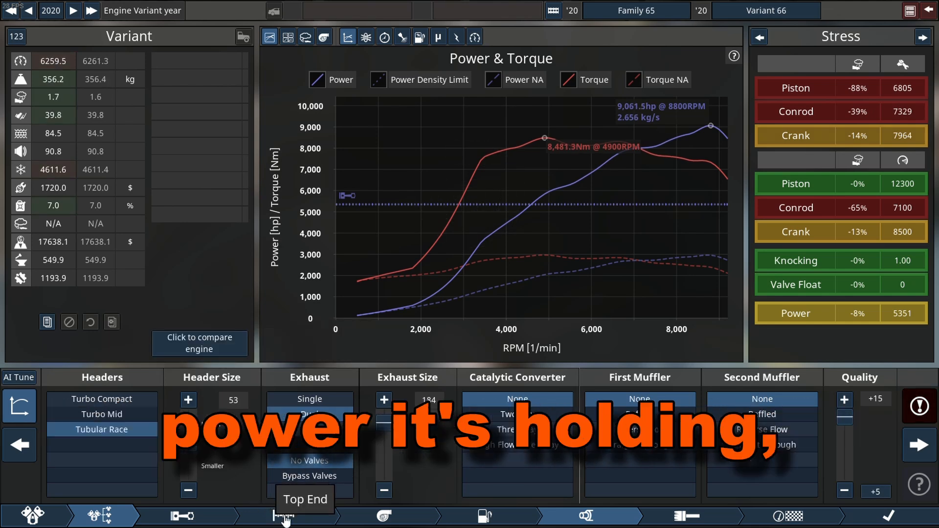
left_click(286, 515)
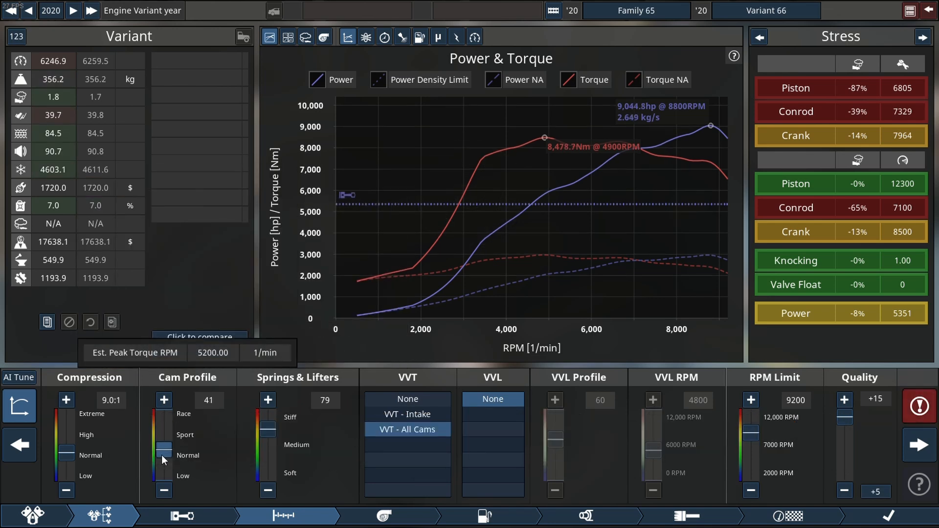
Step: Set cam profile to 50, compression to 8.8:1 and rev limit to 8,800 RPM
left_click(163, 399)
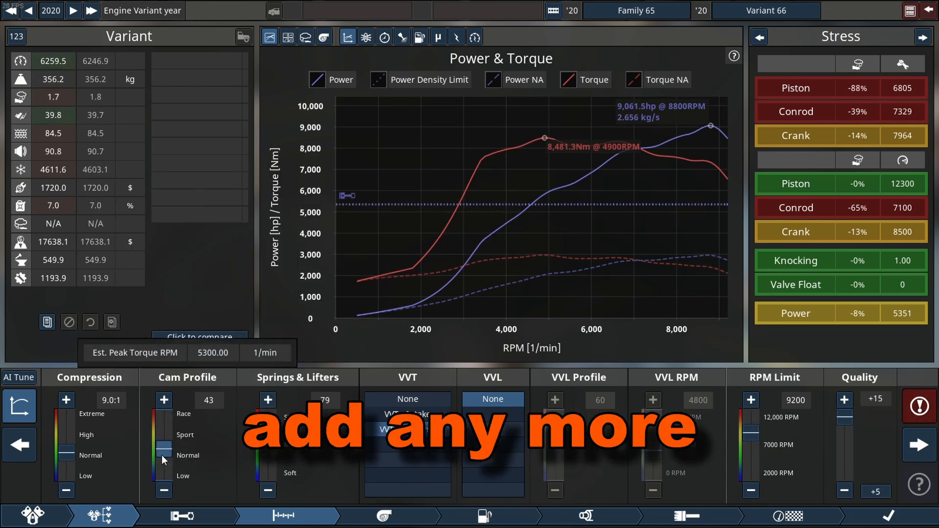
left_click(162, 400)
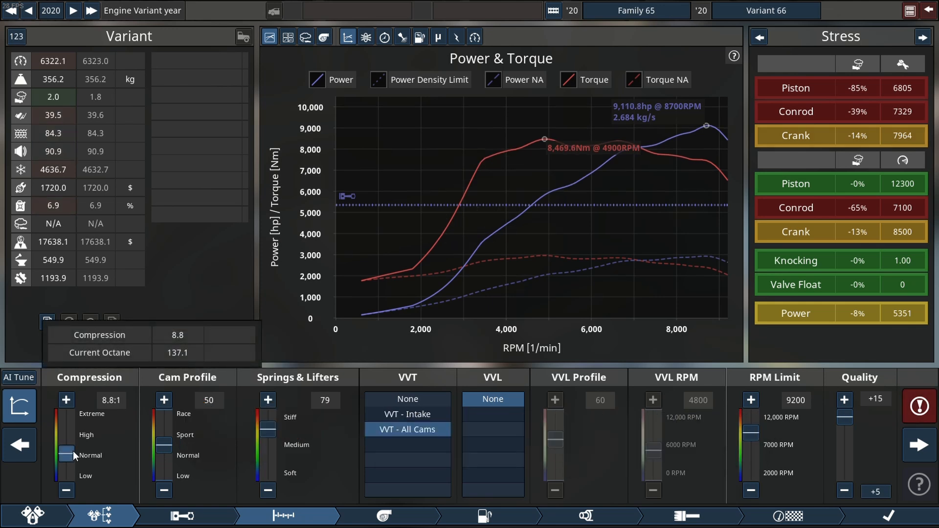
left_click(66, 490)
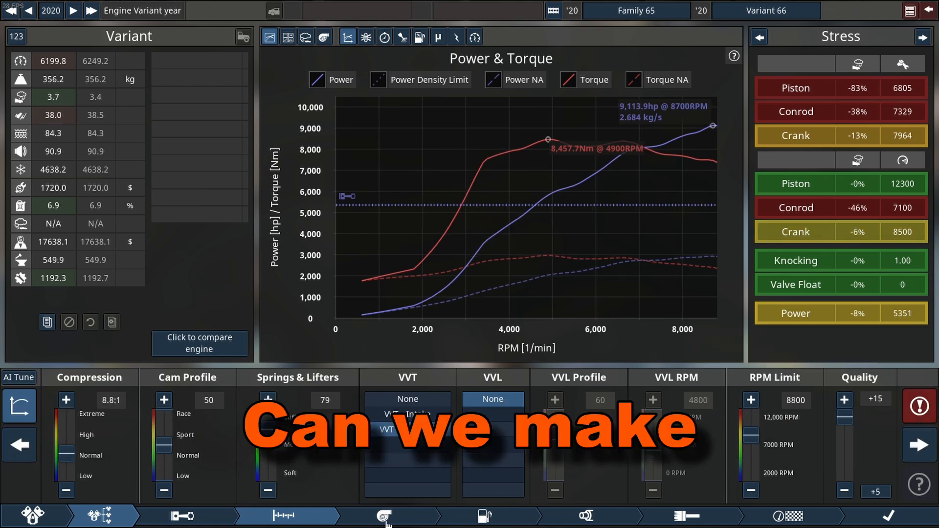
left_click(383, 516)
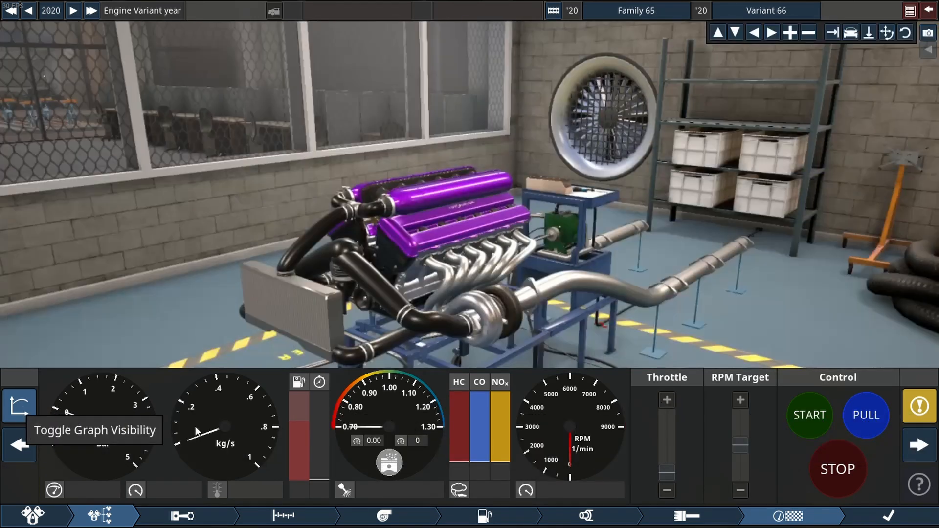
Step: Start the purple twin-turbo V12 on the Test Bench dyno
left_click(809, 414)
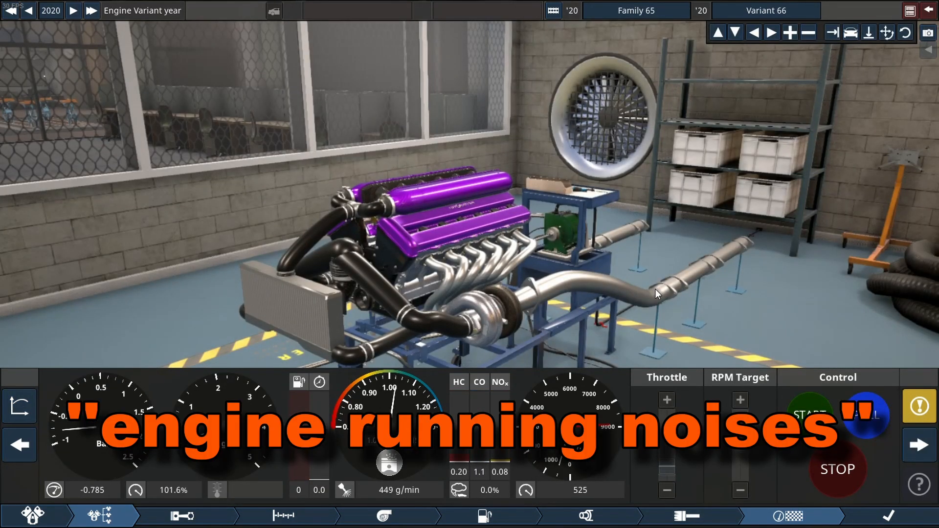